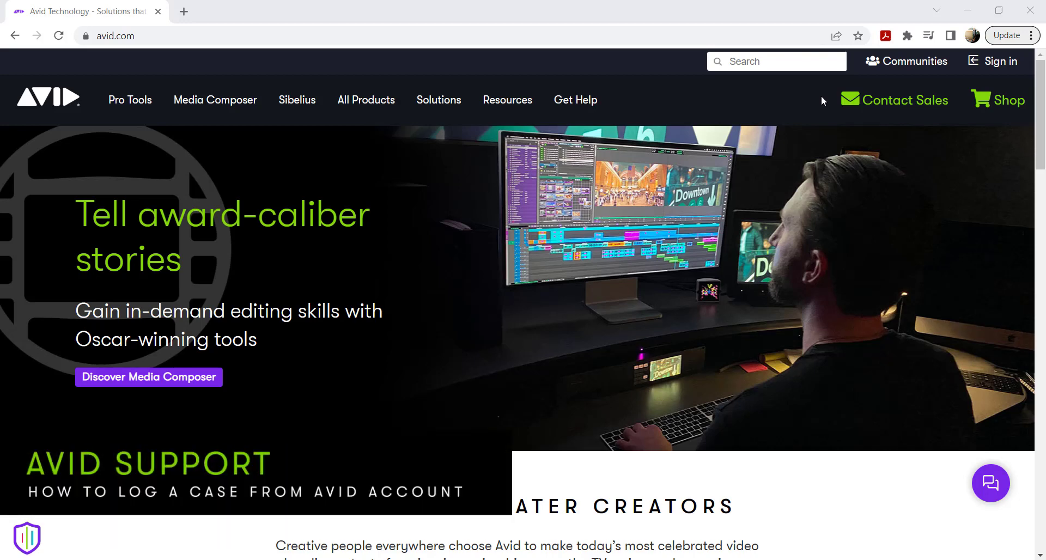
pyautogui.moveTo(961, 78)
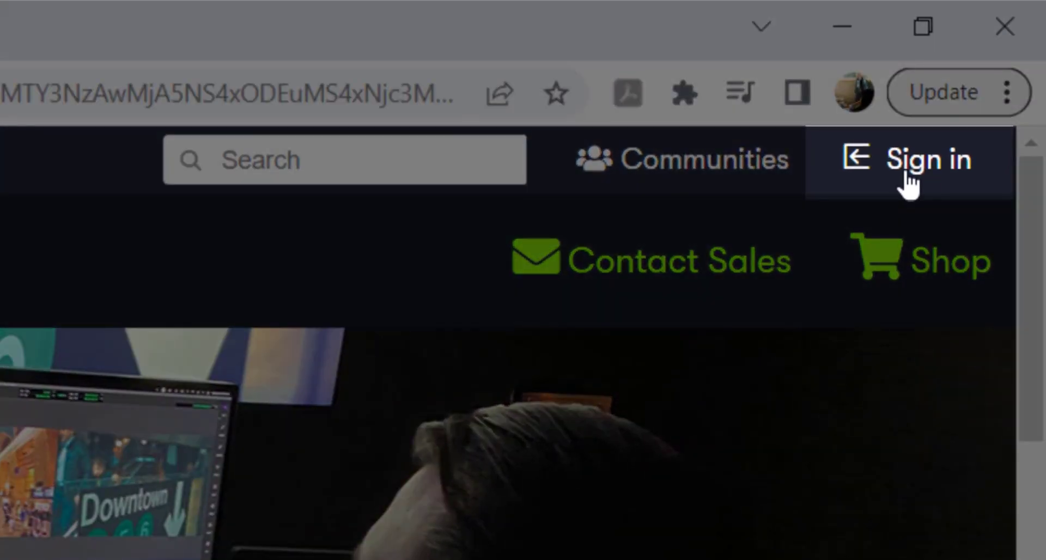
# Step: Sign in to the Avid account with the pre-filled email and password
pyautogui.click(928, 159)
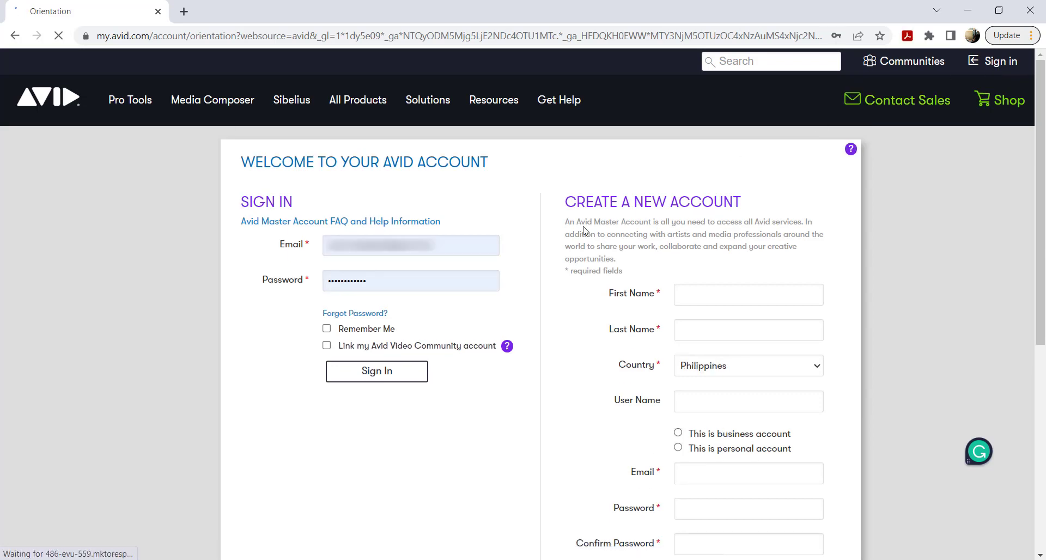
pyautogui.click(376, 371)
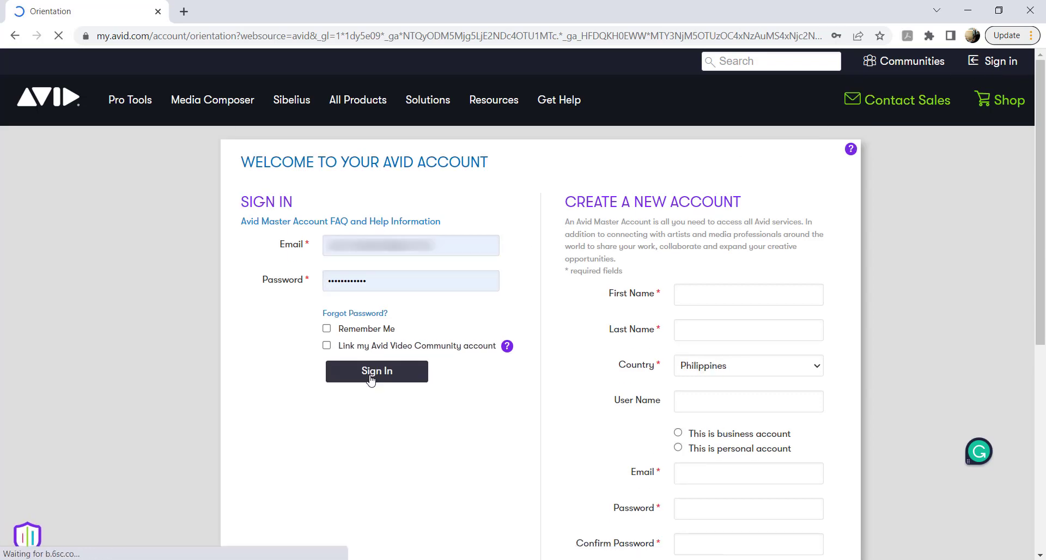
# Step: Enter the Support Center portal and reach its Contact Support section
pyautogui.click(376, 370)
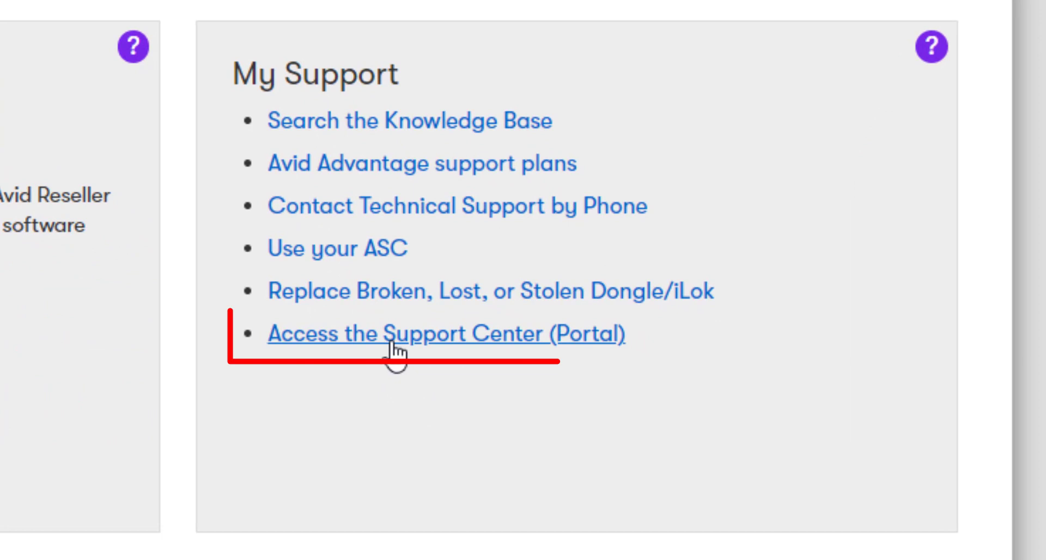
pyautogui.click(445, 333)
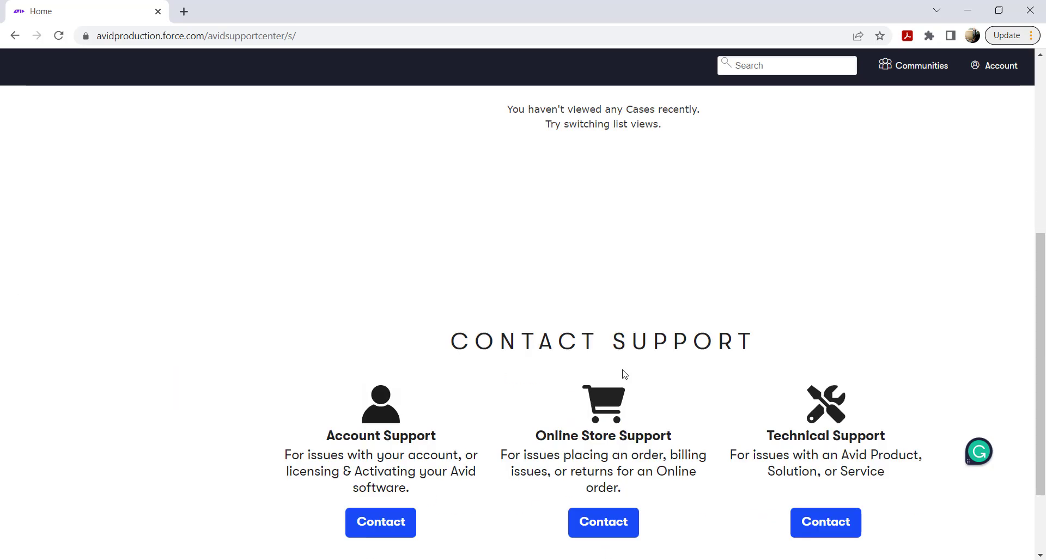
pyautogui.scroll(-3)
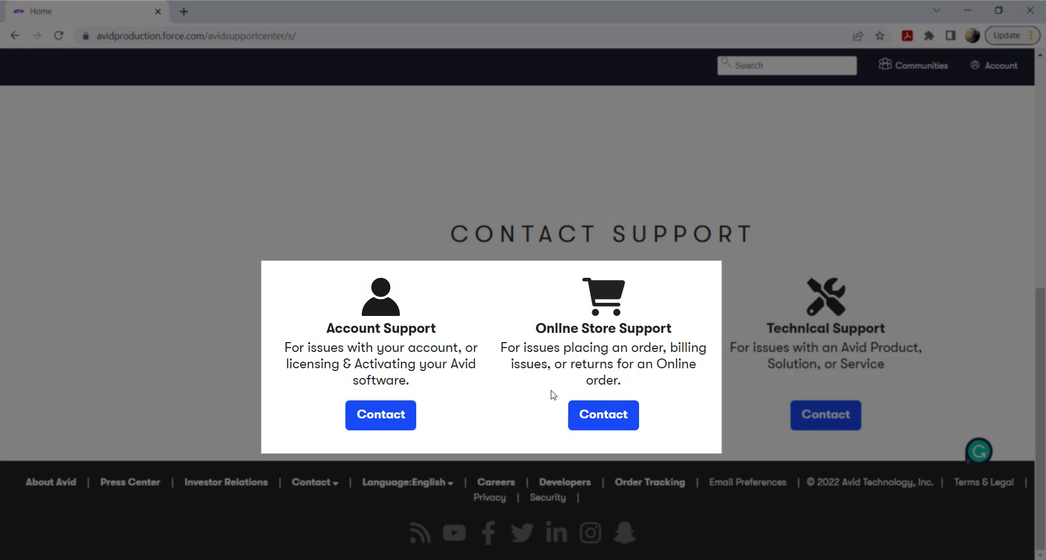
# Step: Under Account Support, try Contact, Chat Now and Create a Case
pyautogui.click(380, 415)
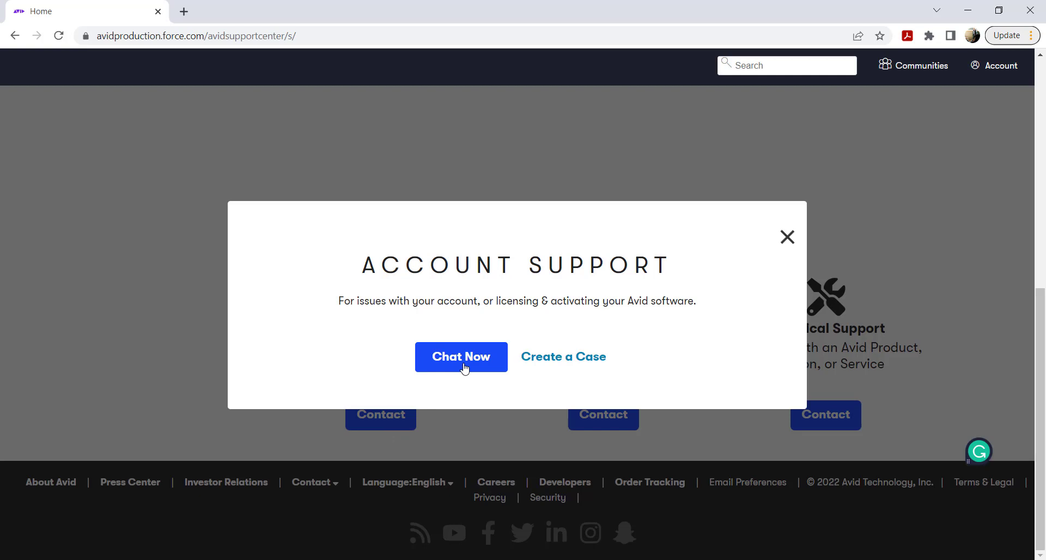
pyautogui.click(460, 357)
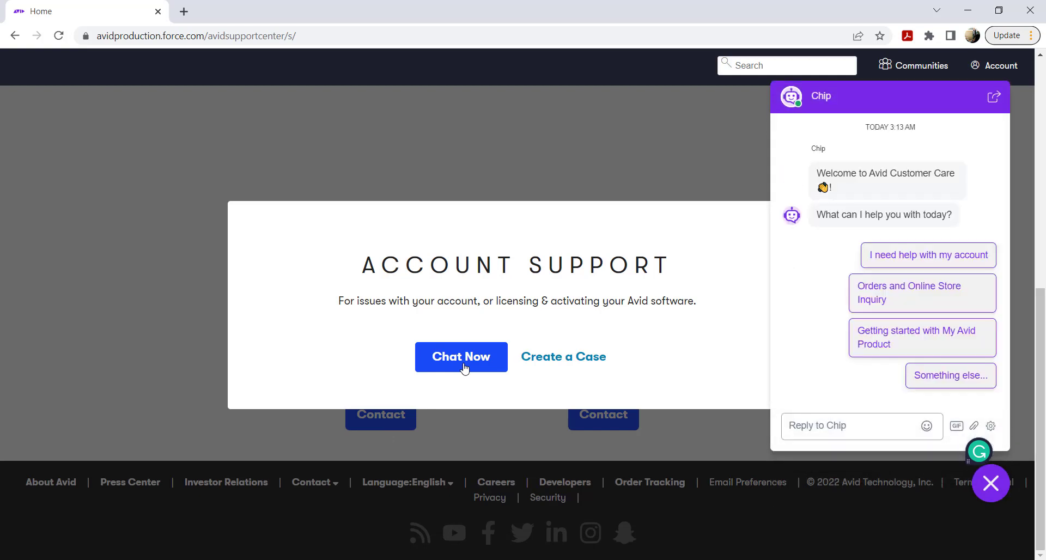
pyautogui.moveTo(563, 356)
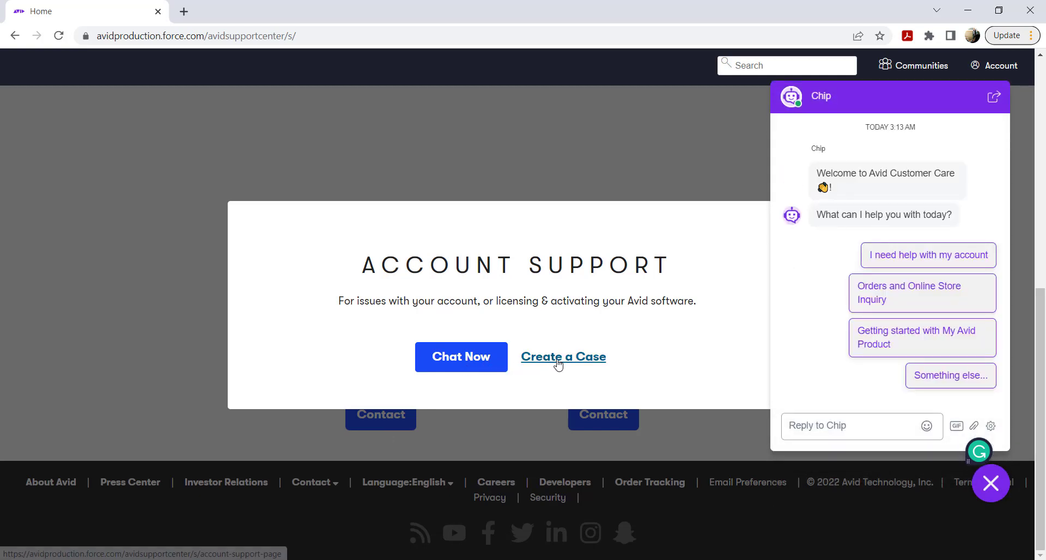
pyautogui.click(563, 357)
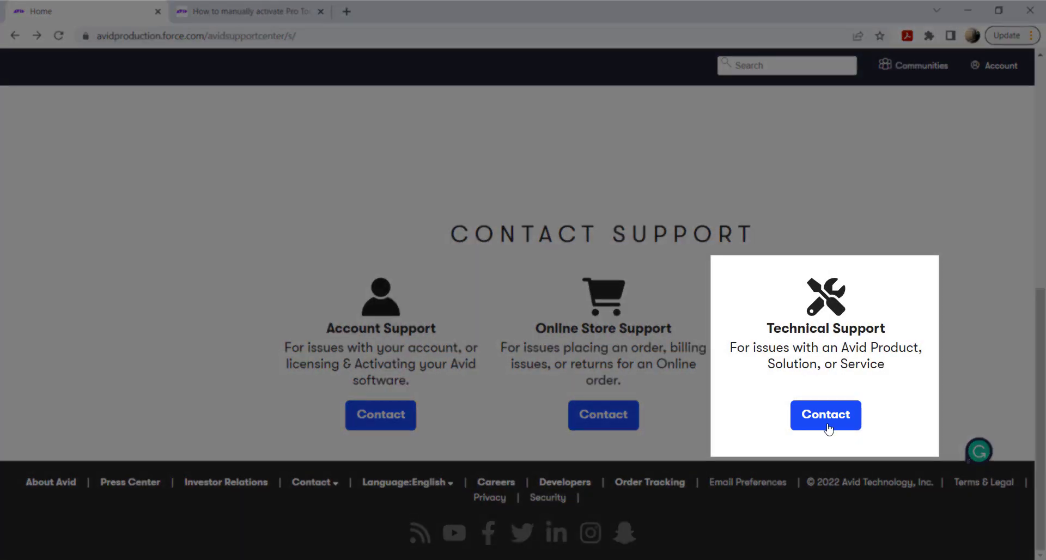
# Step: Review Technical Support's Call Us phone numbers, then start creating a technical case
pyautogui.click(825, 415)
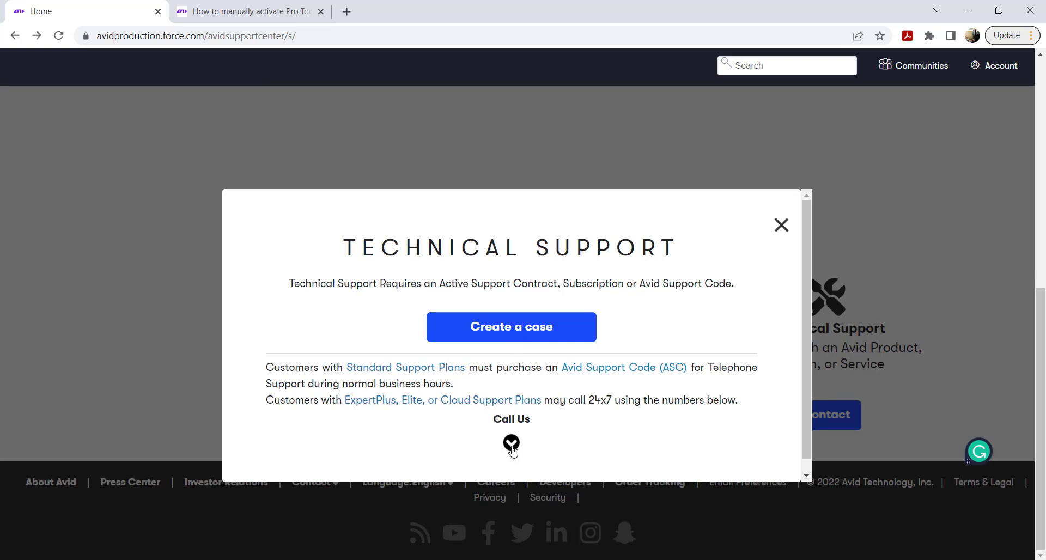
pyautogui.click(511, 446)
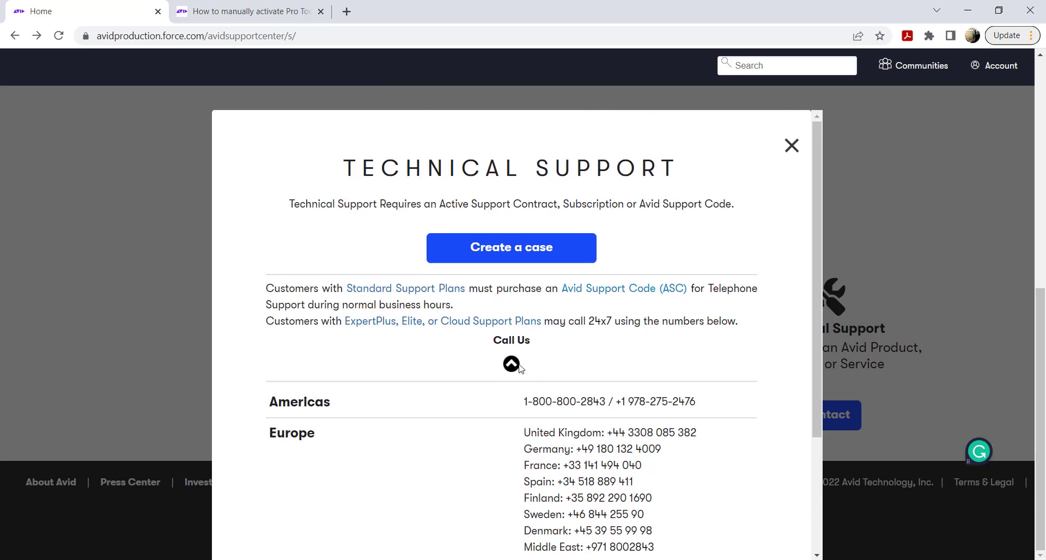
pyautogui.click(511, 363)
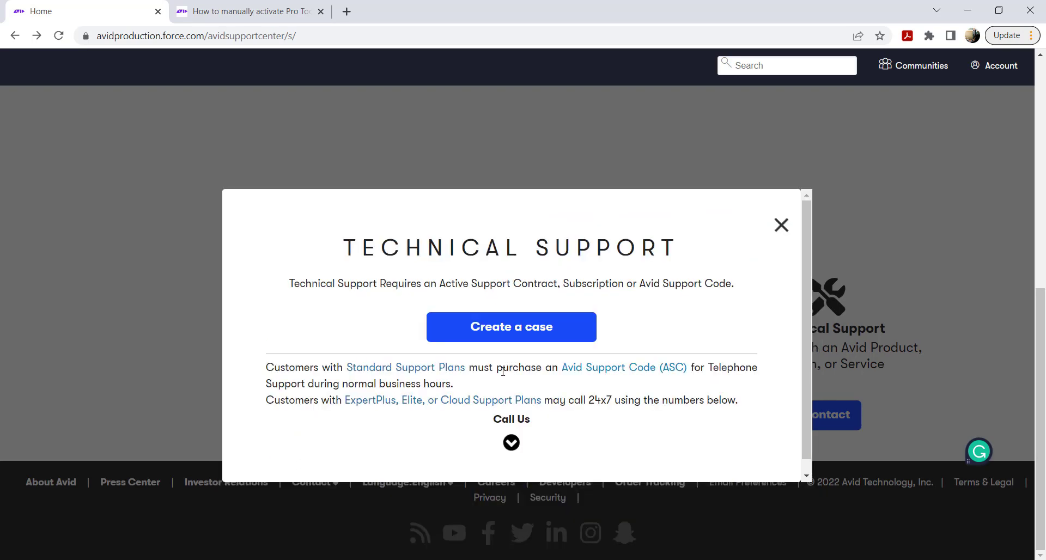
pyautogui.click(511, 327)
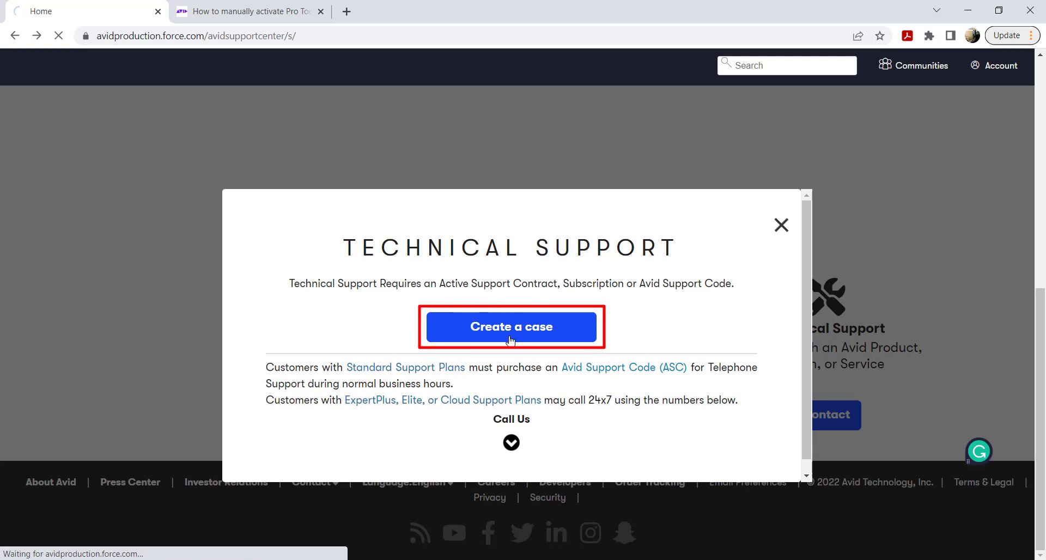
# Step: Enter subject 'Media Composer crash', description, and product Media Composer Ultimate version 2023.3
pyautogui.click(511, 327)
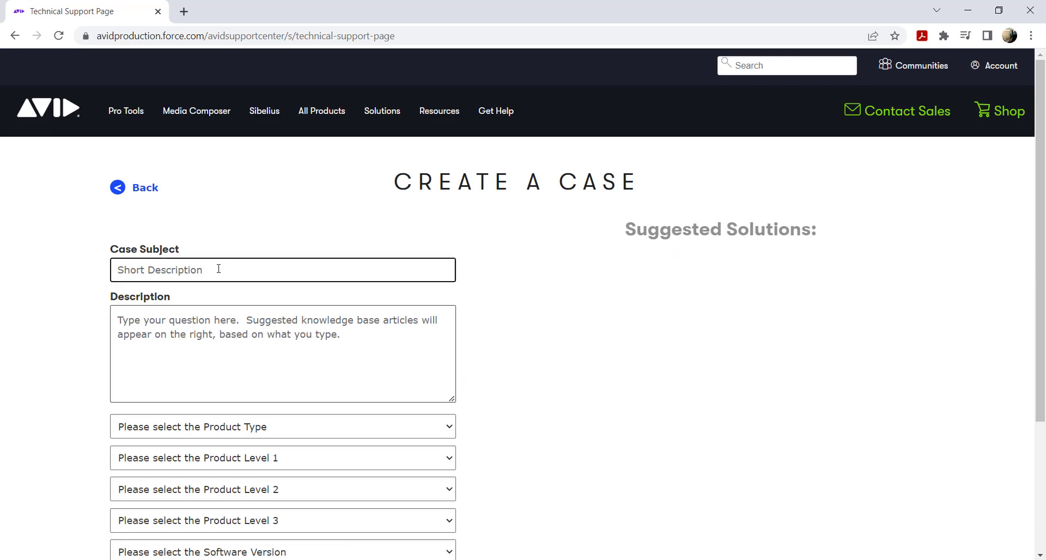
pyautogui.write('Media Composer crashing frequently')
pyautogui.click(282, 355)
pyautogui.write('Media Composer quits unexpectedly during editing')
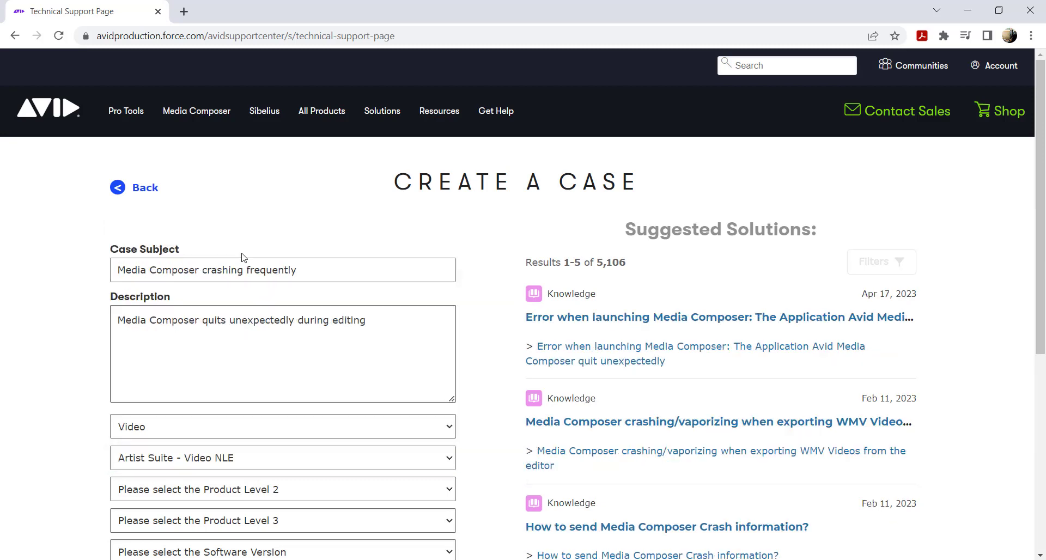
pyautogui.click(282, 519)
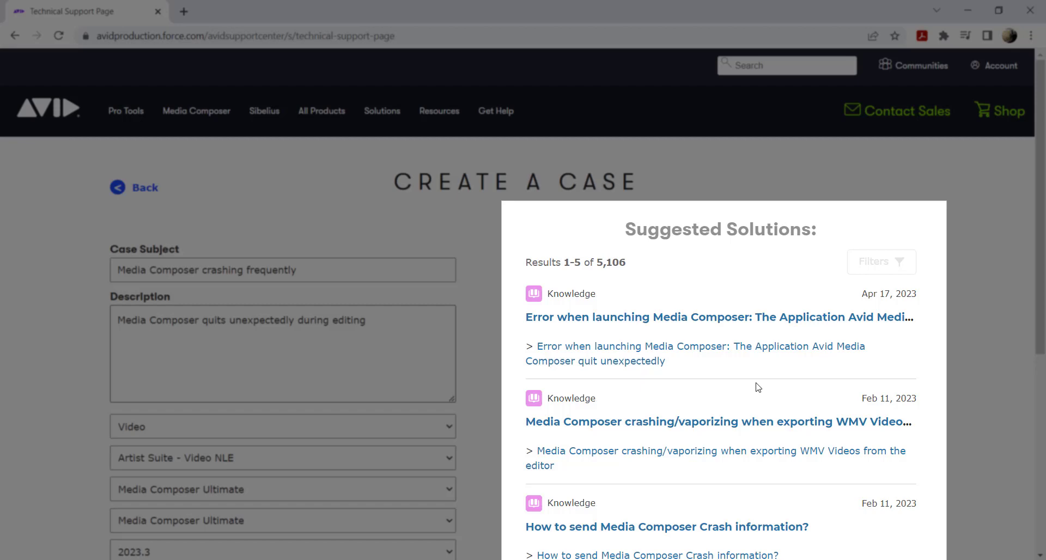
pyautogui.scroll(-3)
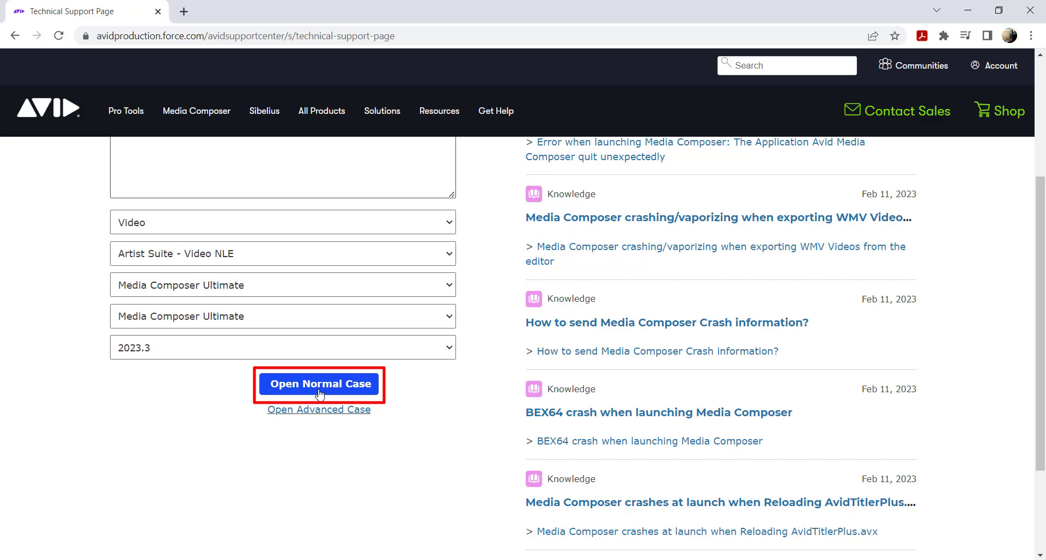
# Step: Submit a normal case with reasons Operation and Software, reaching its case page
pyautogui.click(319, 384)
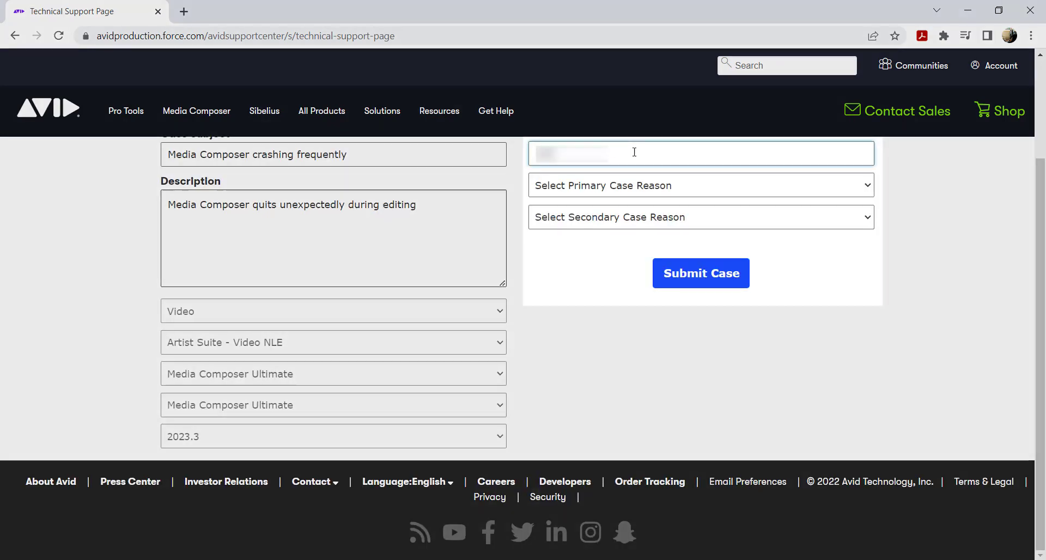
pyautogui.click(700, 185)
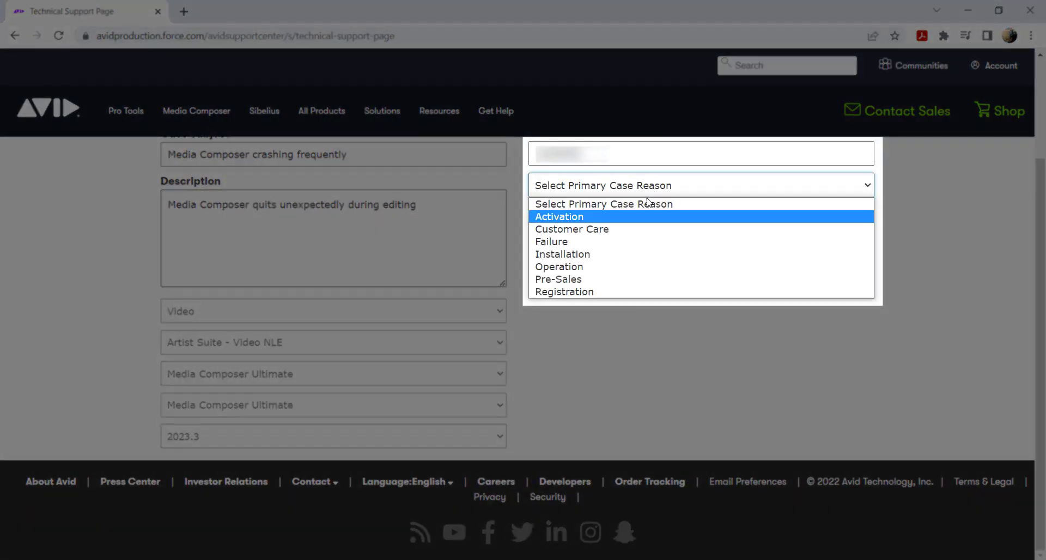
pyautogui.click(560, 267)
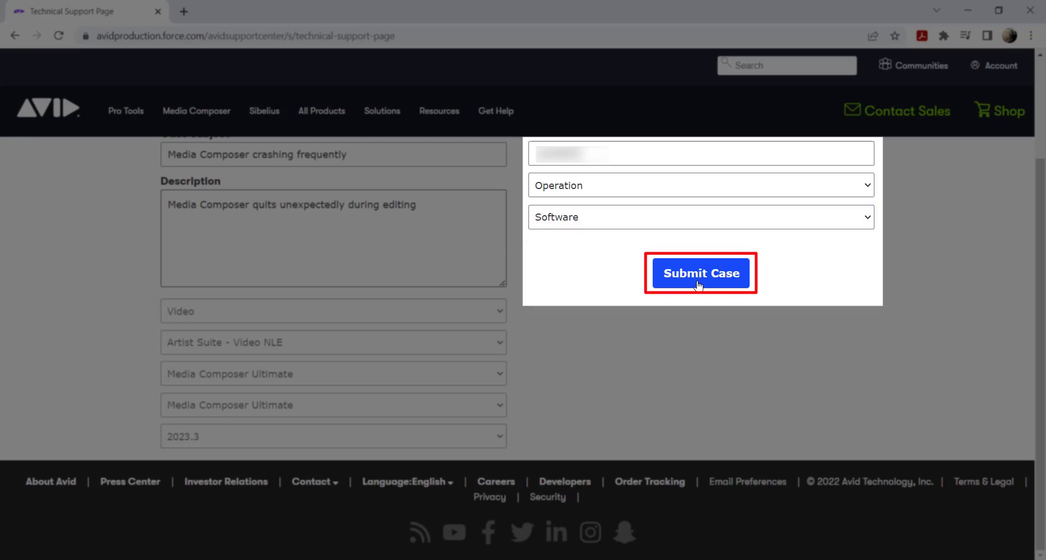
pyautogui.click(700, 273)
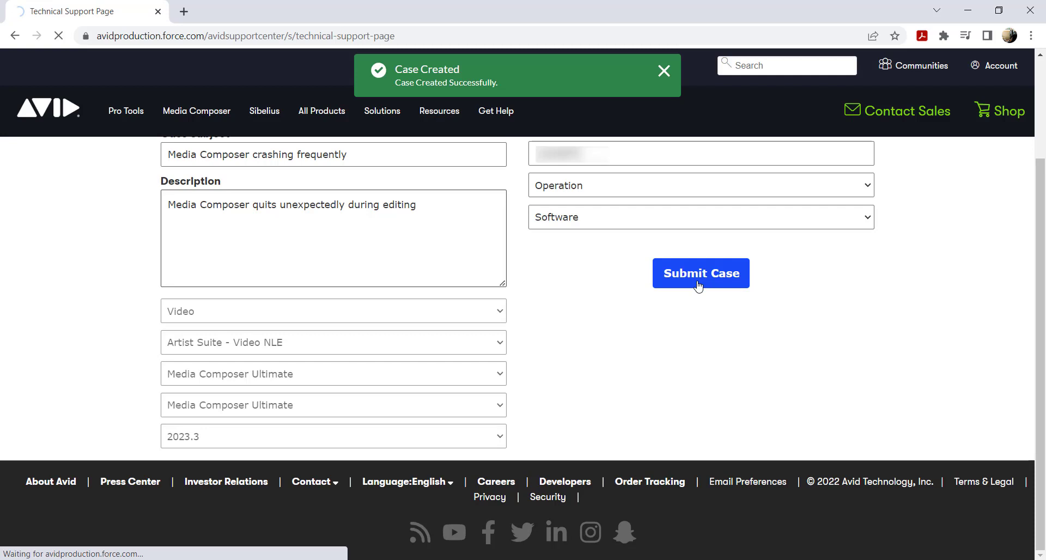
pyautogui.click(701, 274)
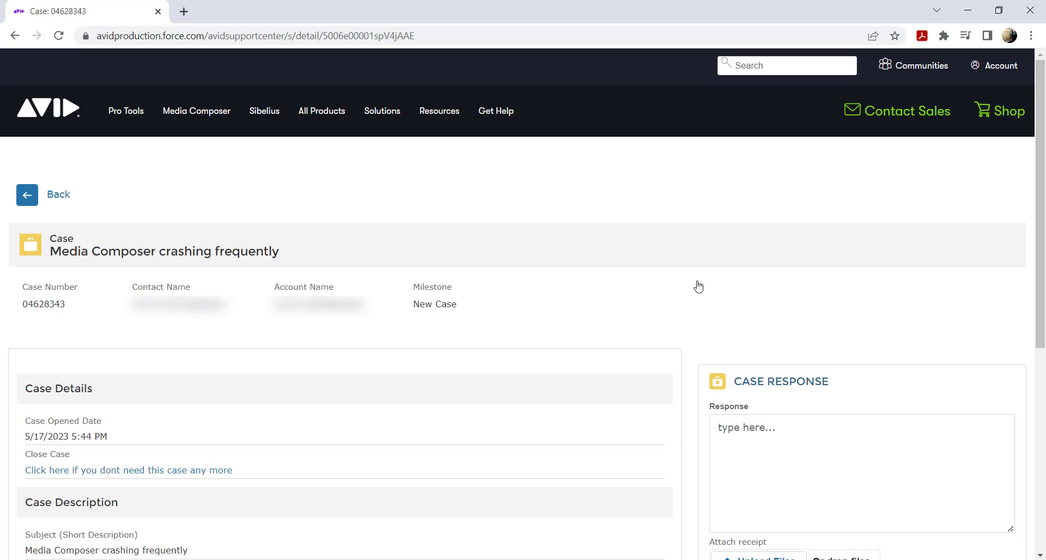
# Step: Scroll the new case page before returning to the Create a Case form
pyautogui.scroll(-3)
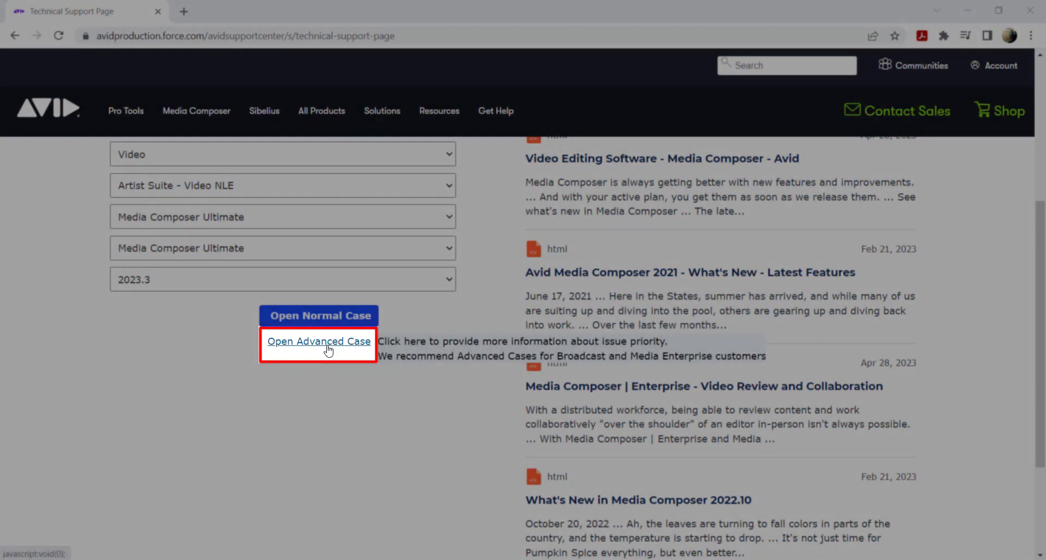
# Step: Save an advanced case with reasons Operation and Software and a severity answer
pyautogui.click(318, 341)
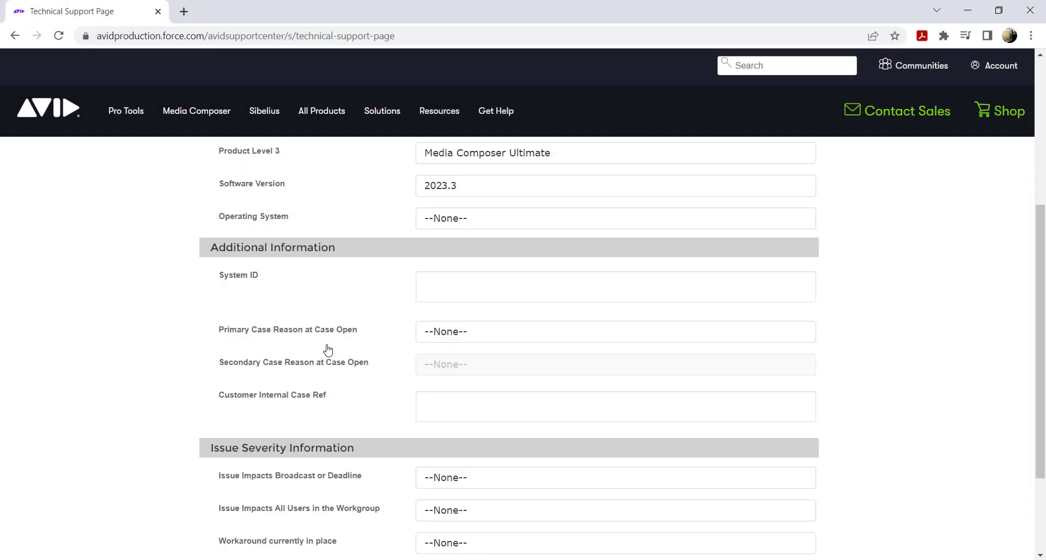
pyautogui.moveTo(371, 331)
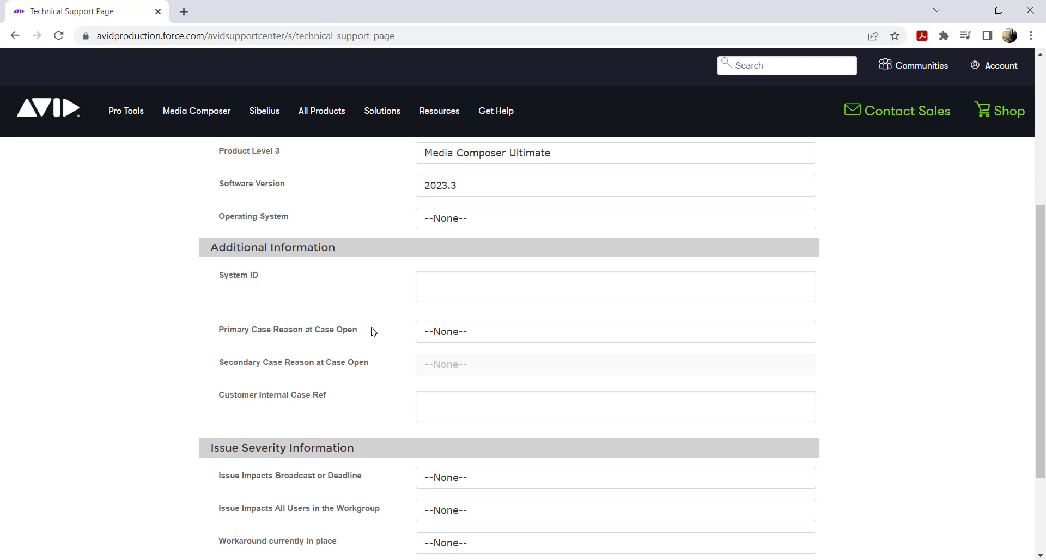
pyautogui.click(615, 332)
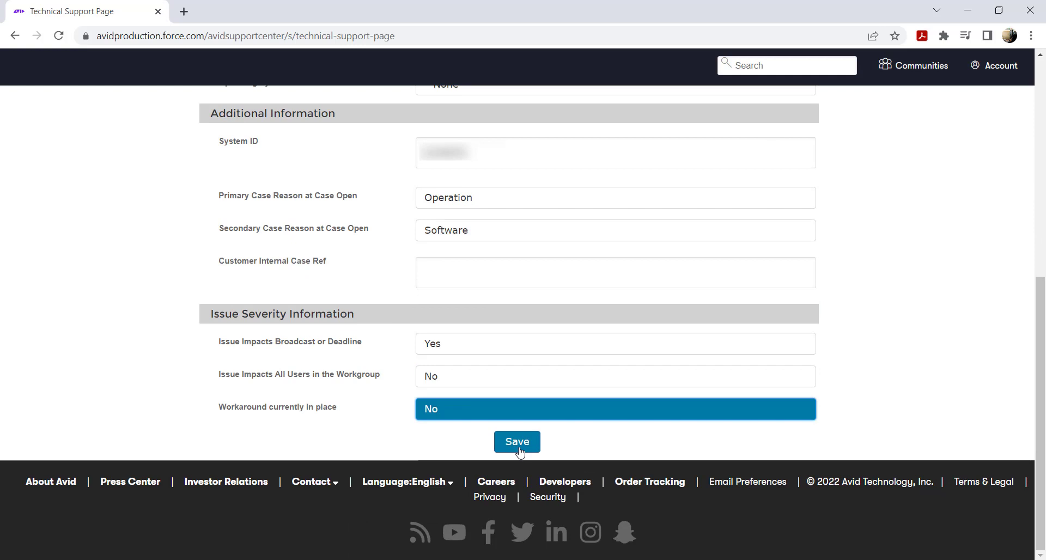
pyautogui.click(517, 442)
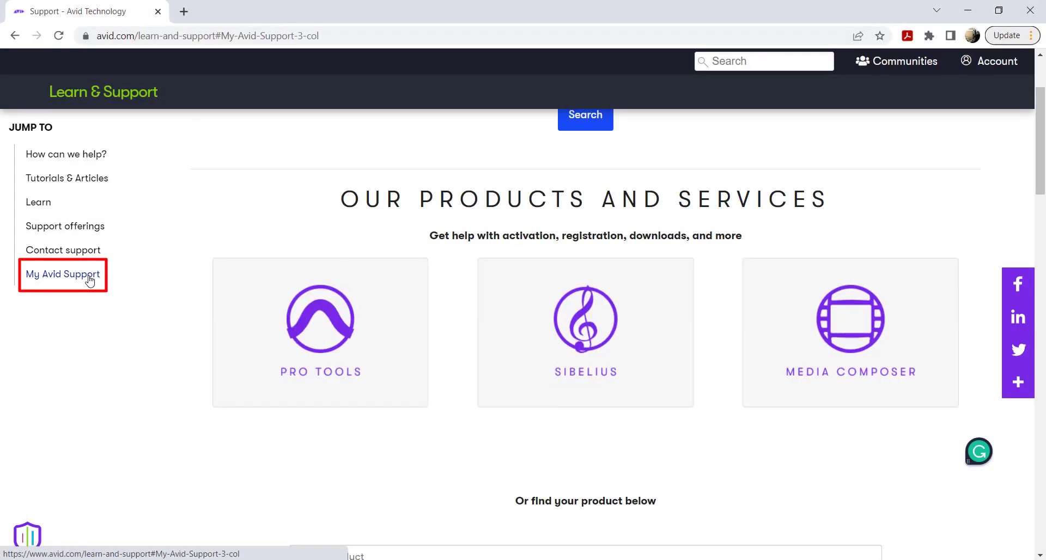
# Step: Go to My Avid Support under Learn & Support, showing My cases links
pyautogui.click(62, 274)
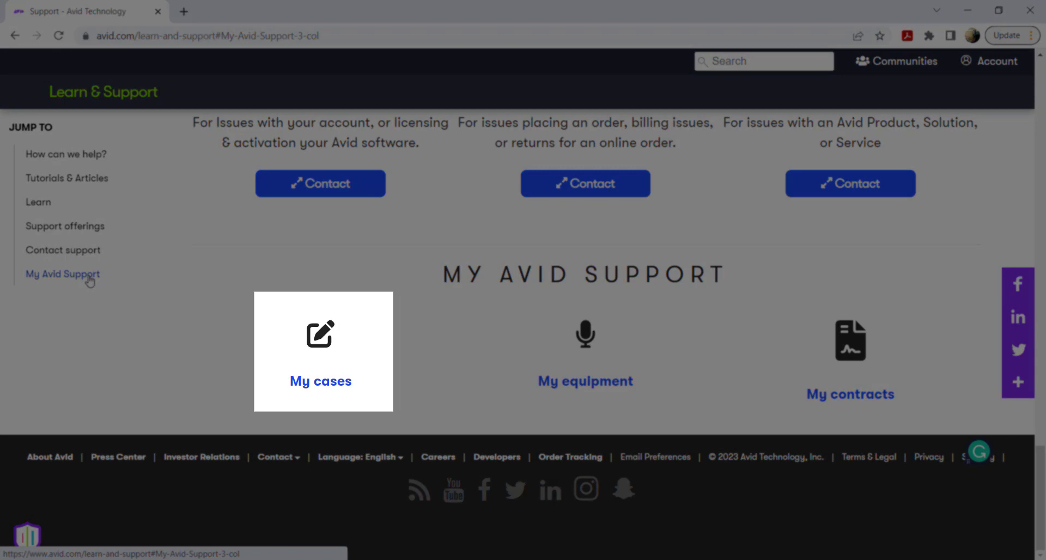